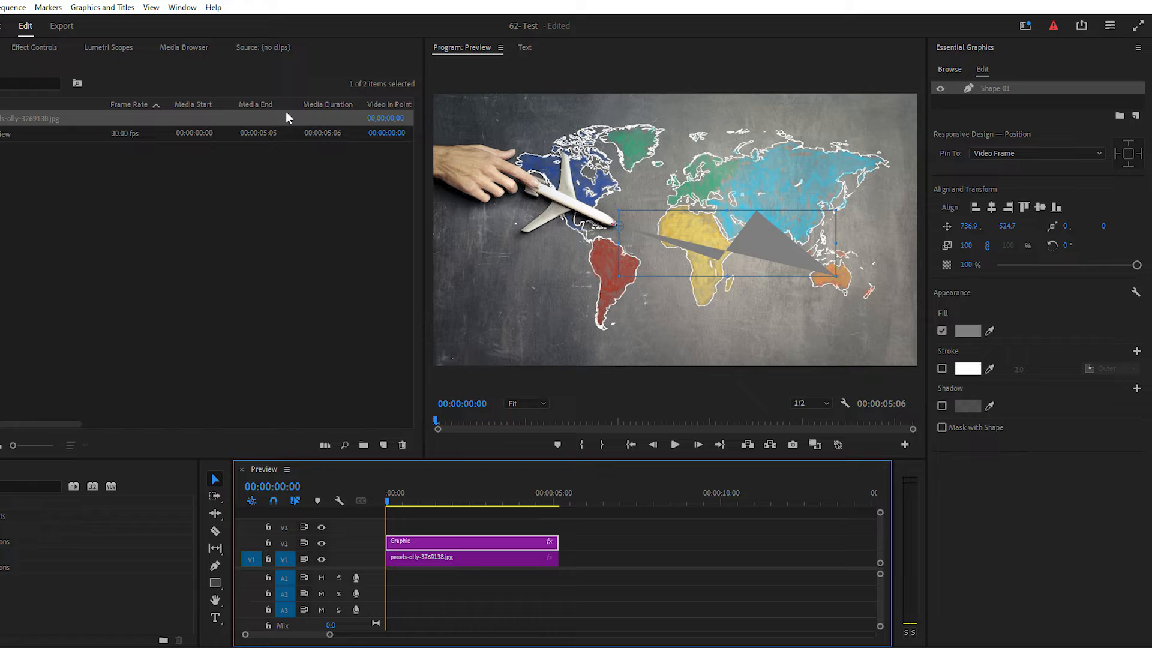
- Remove the grey fill and give the shape a width-9 stroke coloured red FF0000
click(183, 8)
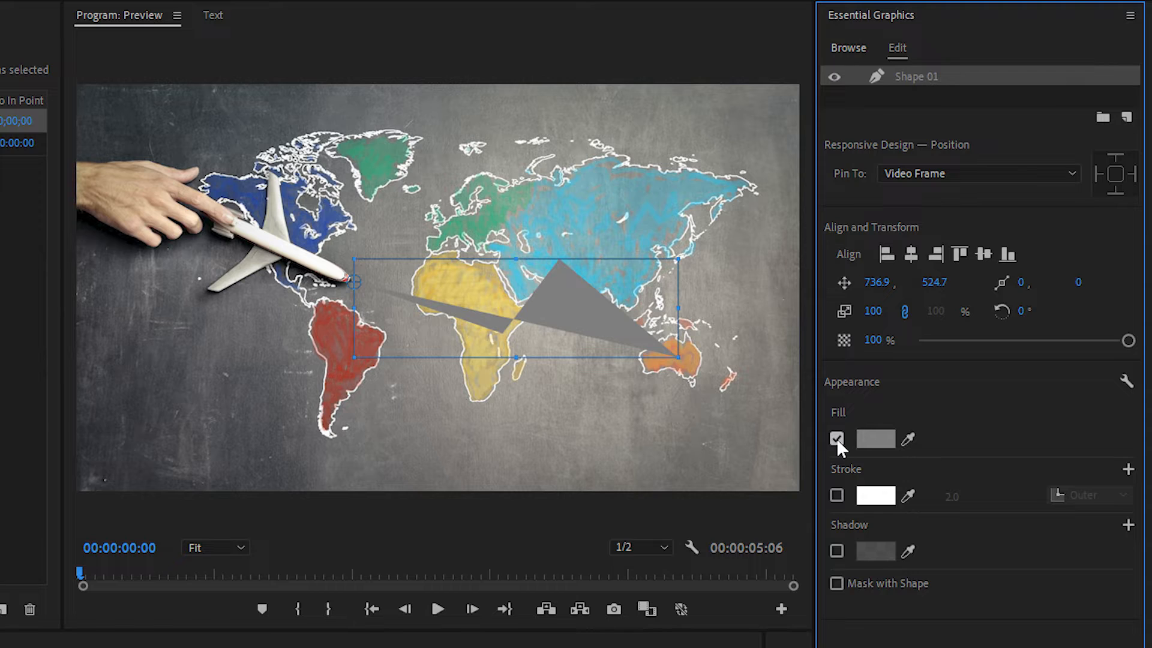
click(836, 440)
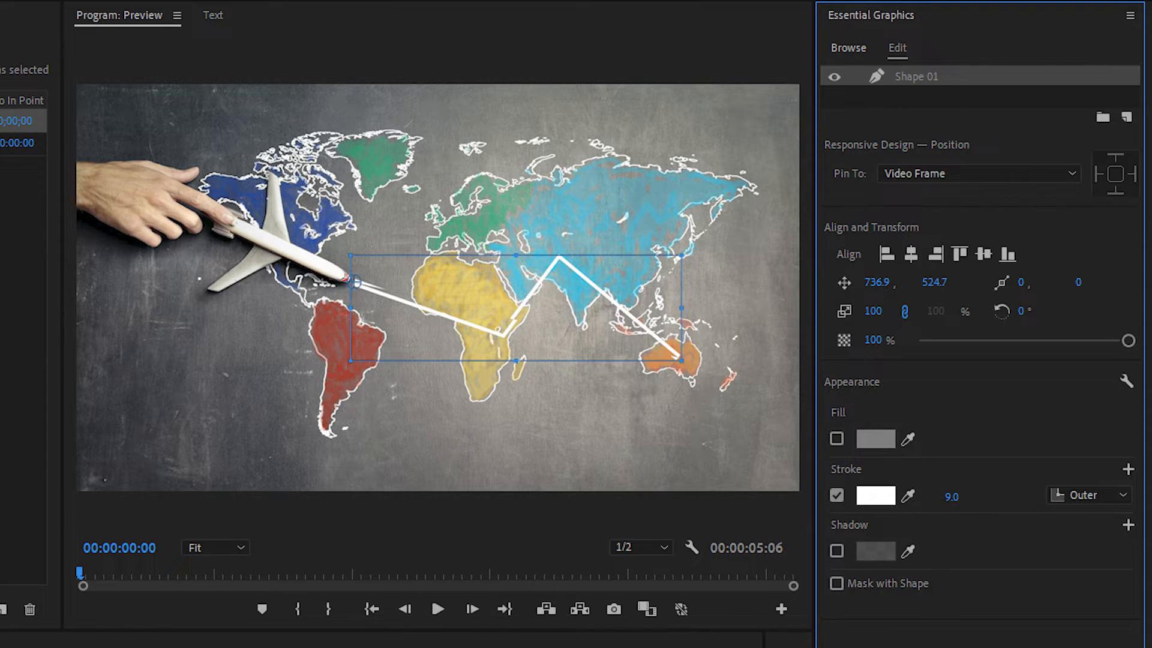
click(875, 496)
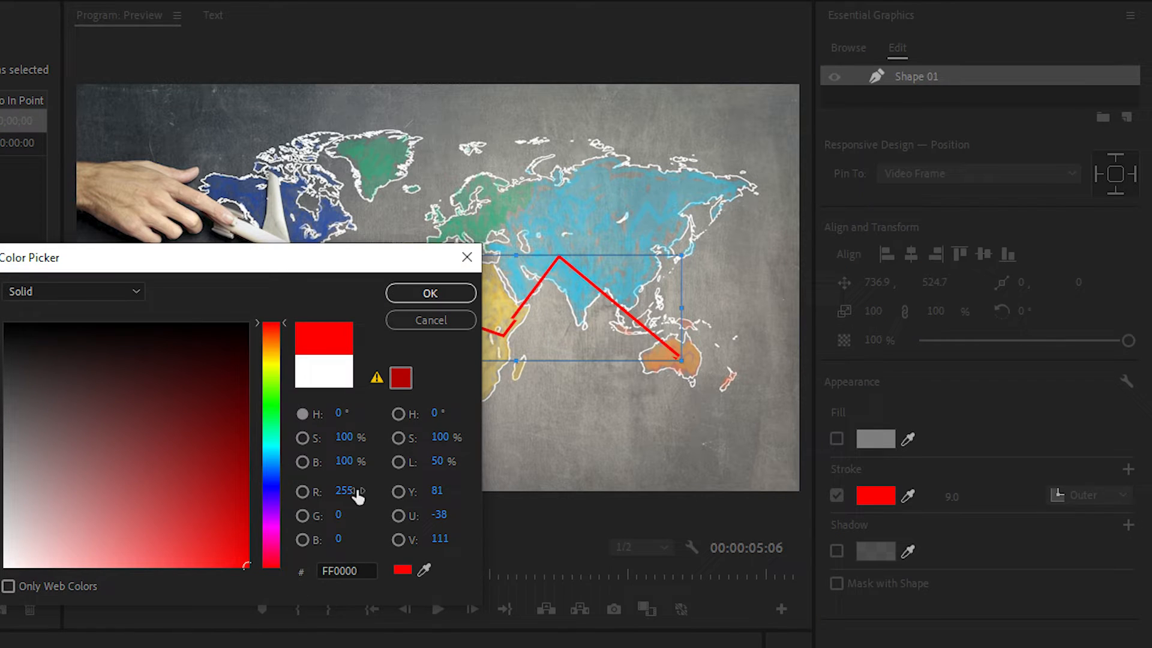
click(1089, 494)
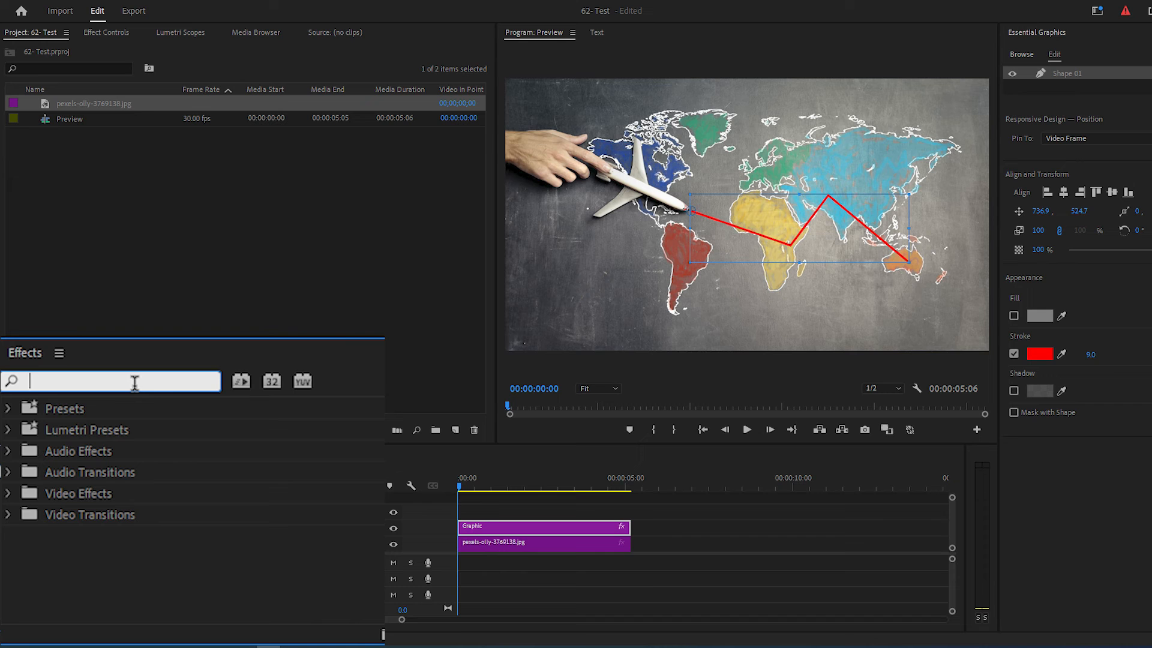
- Find the Crop video effect by searching 'crop' and apply it to the Graphic clip
text(crop)
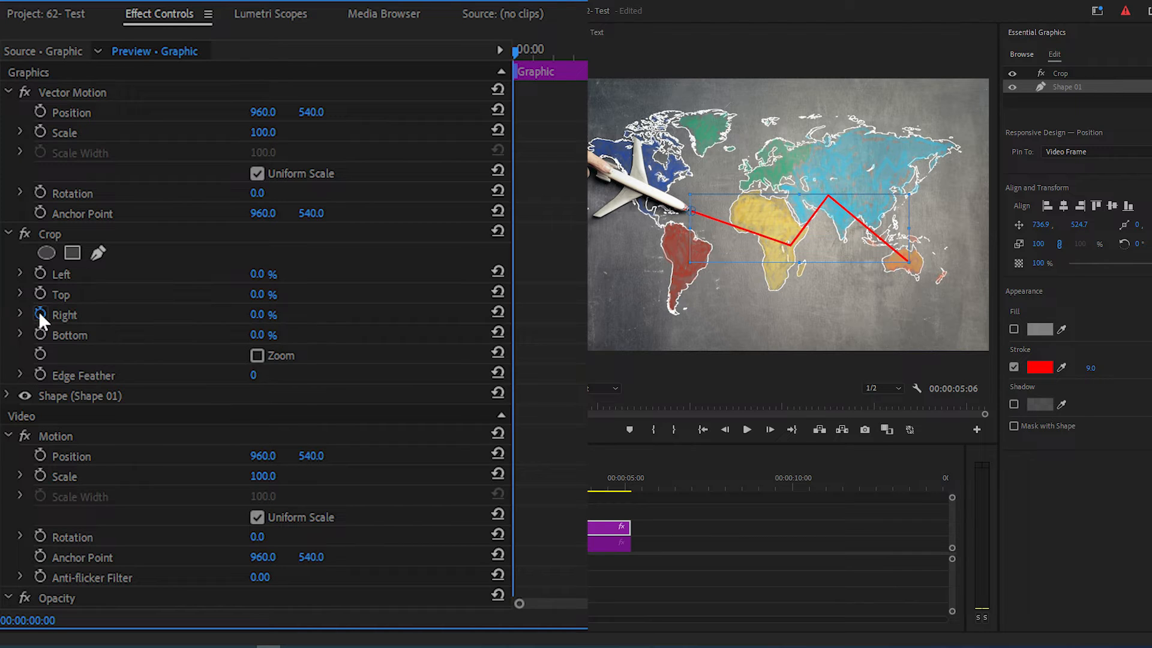
- Keyframe Crop Right at 62% at the start, hiding the line, then move to 00:00:01:09
click(65, 314)
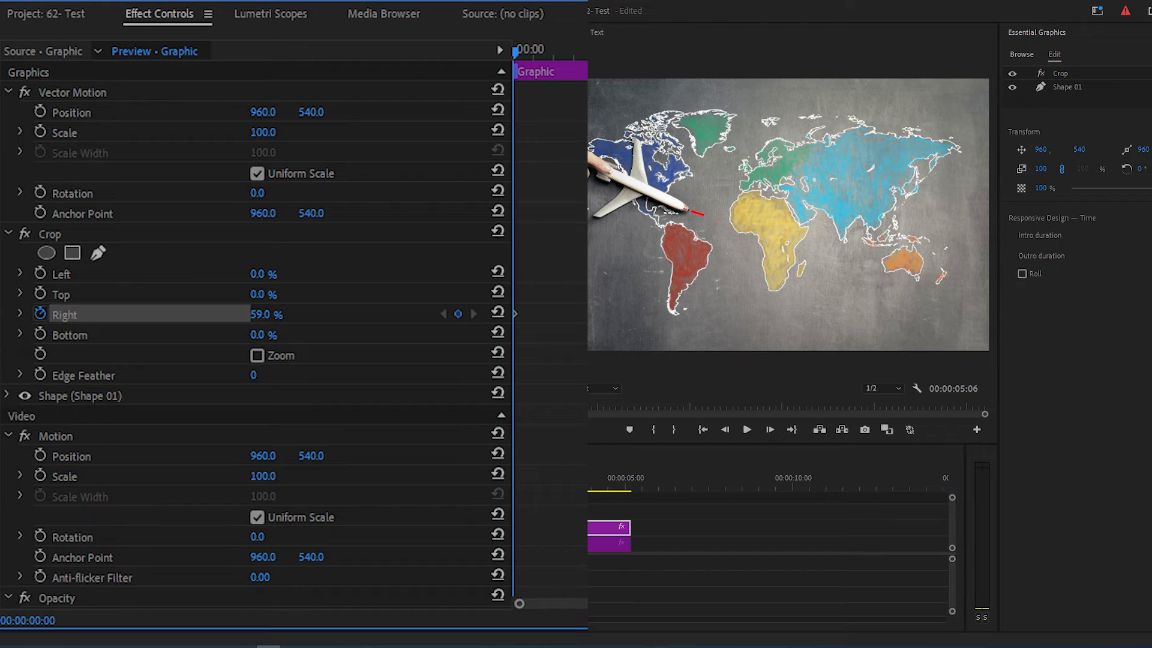
drag(266, 314, 267, 314)
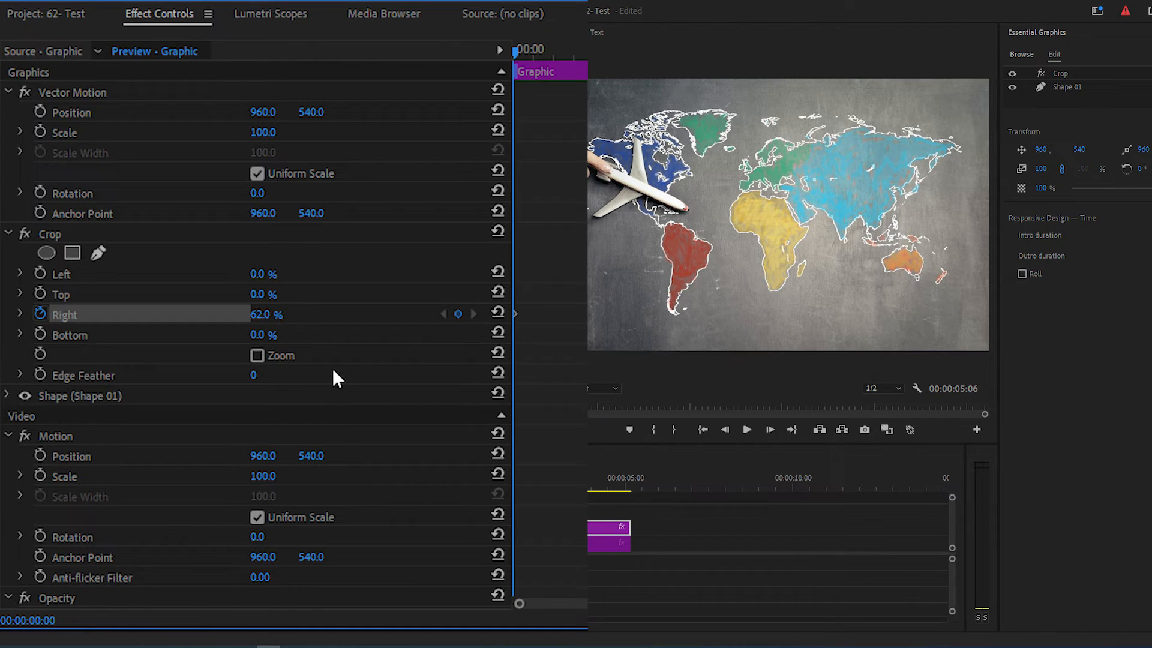
click(571, 54)
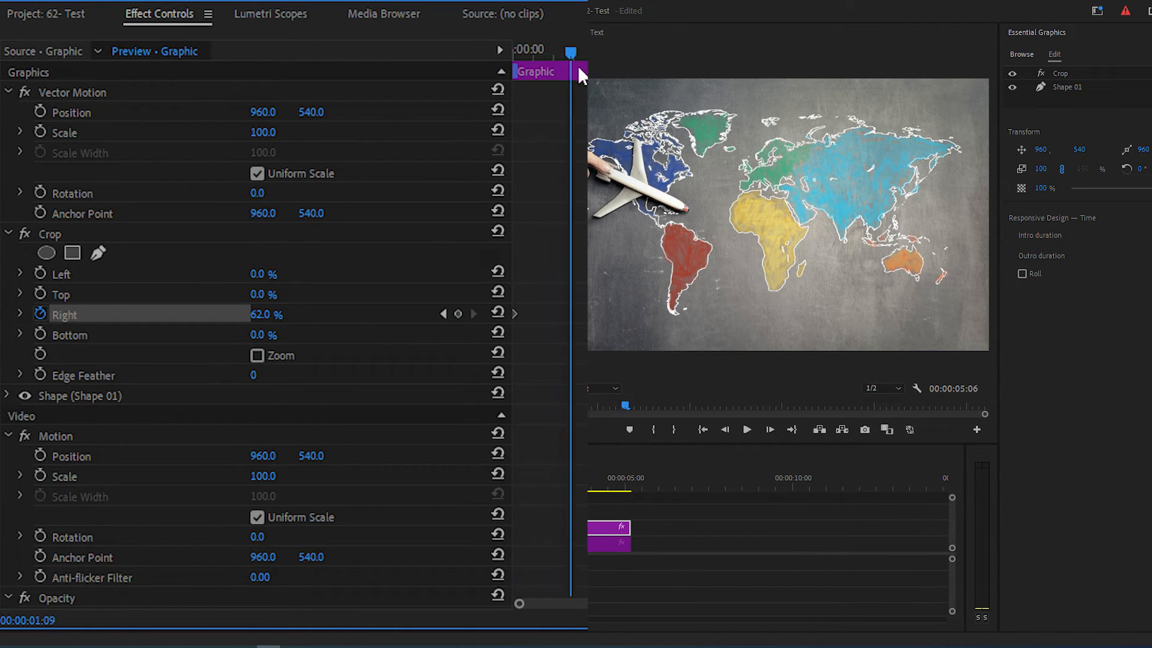